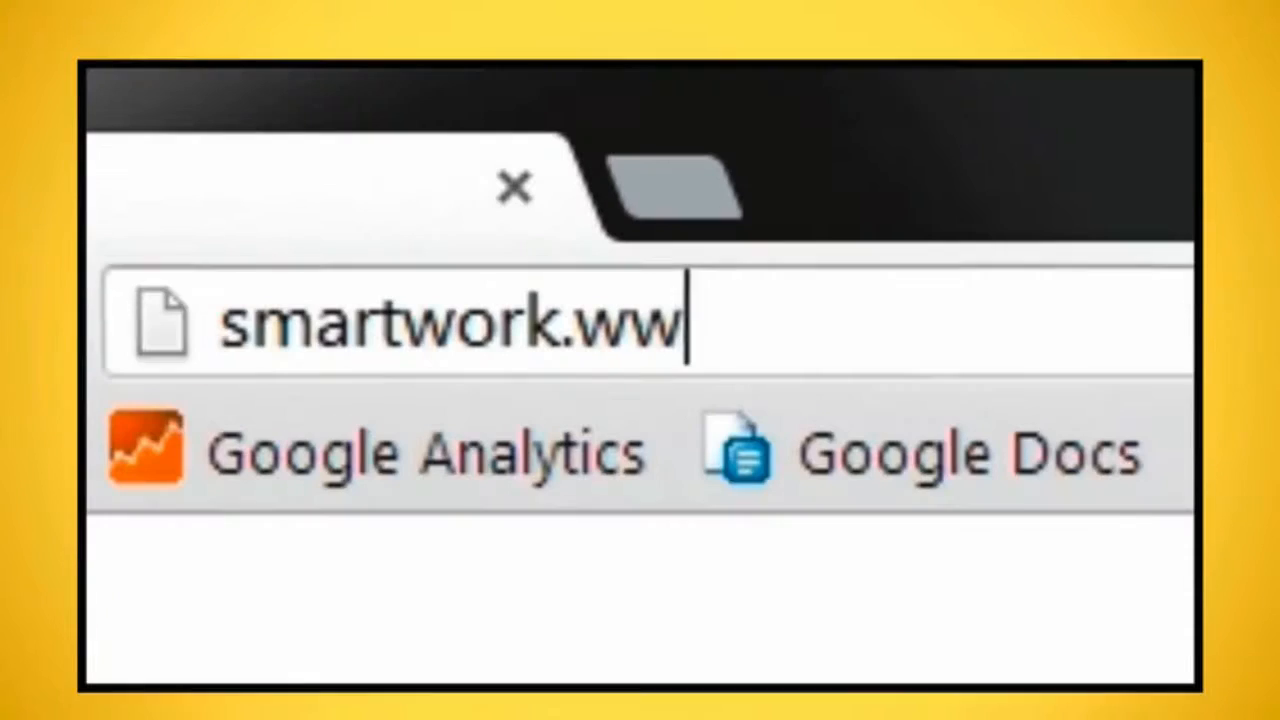
- Log in to smartwork.wwnorton.com with the student email and password
{"action": "type", "text": "norton.com"}
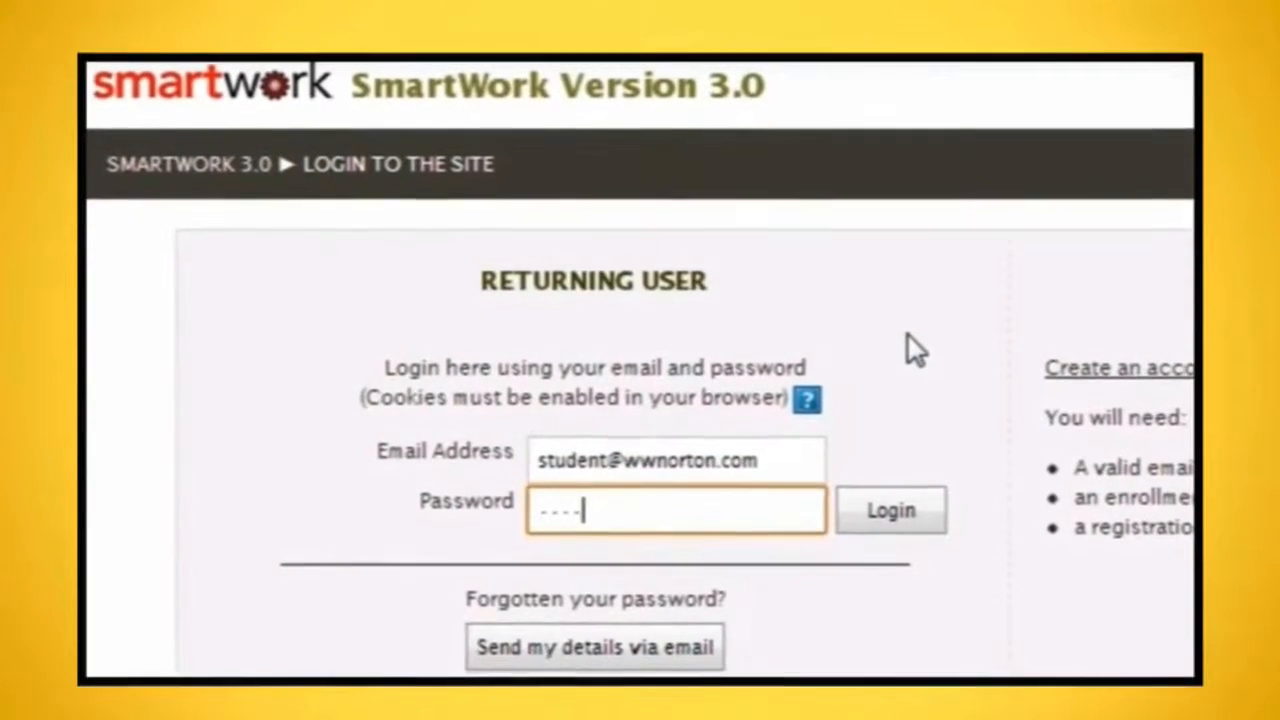
{"action": "left_click", "coordinate": [888, 510]}
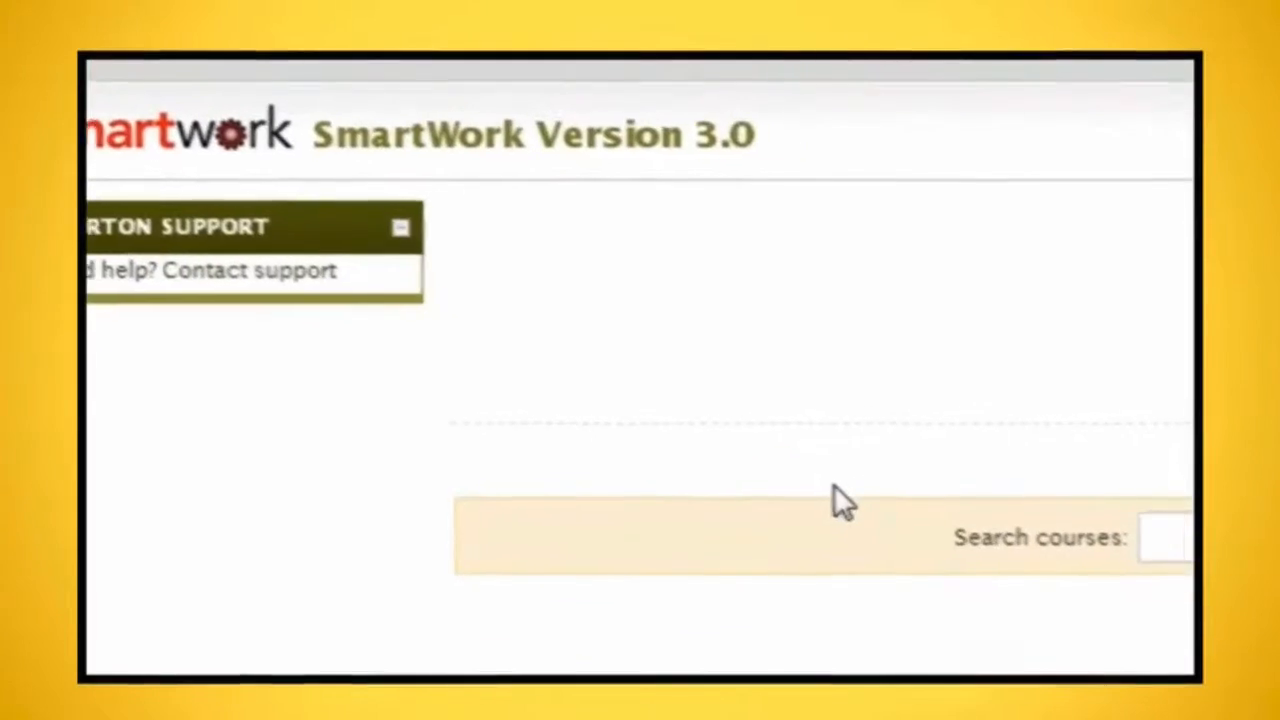
- Search courses for instructor 'del pilar' and enter Your SmartWork Course
{"action": "type", "text": "del pilar"}
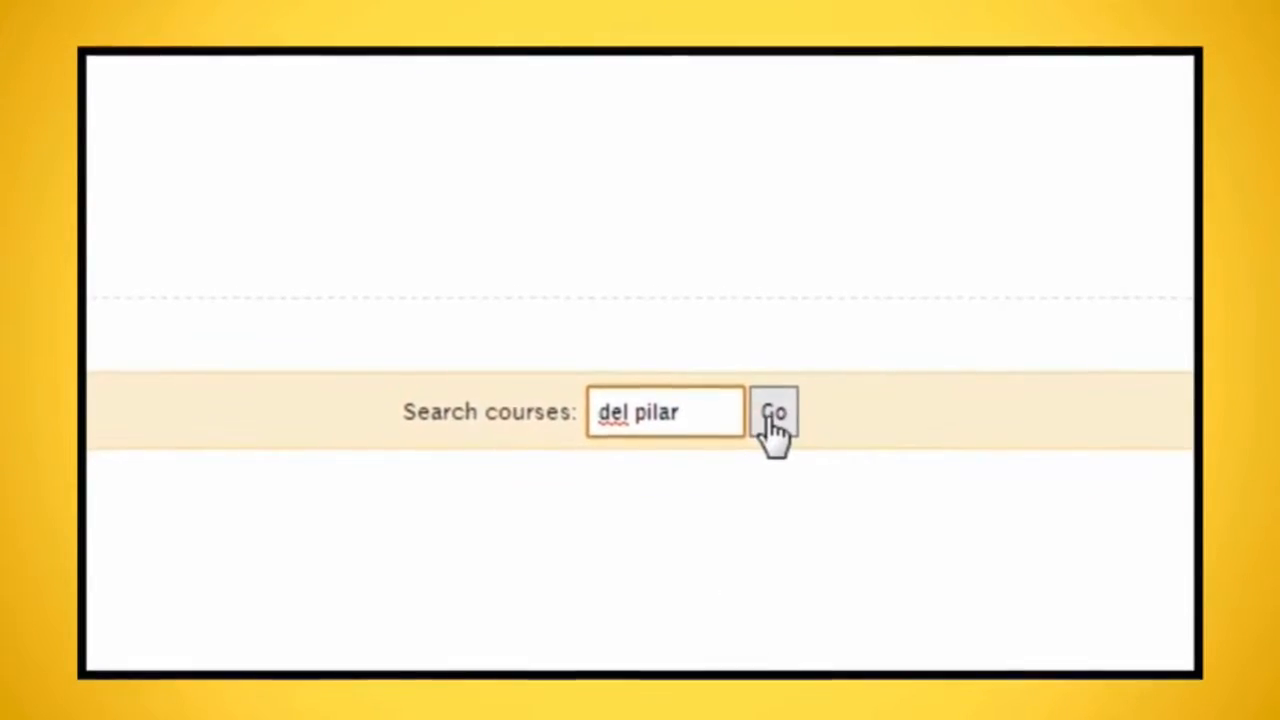
{"action": "left_click", "coordinate": [775, 412]}
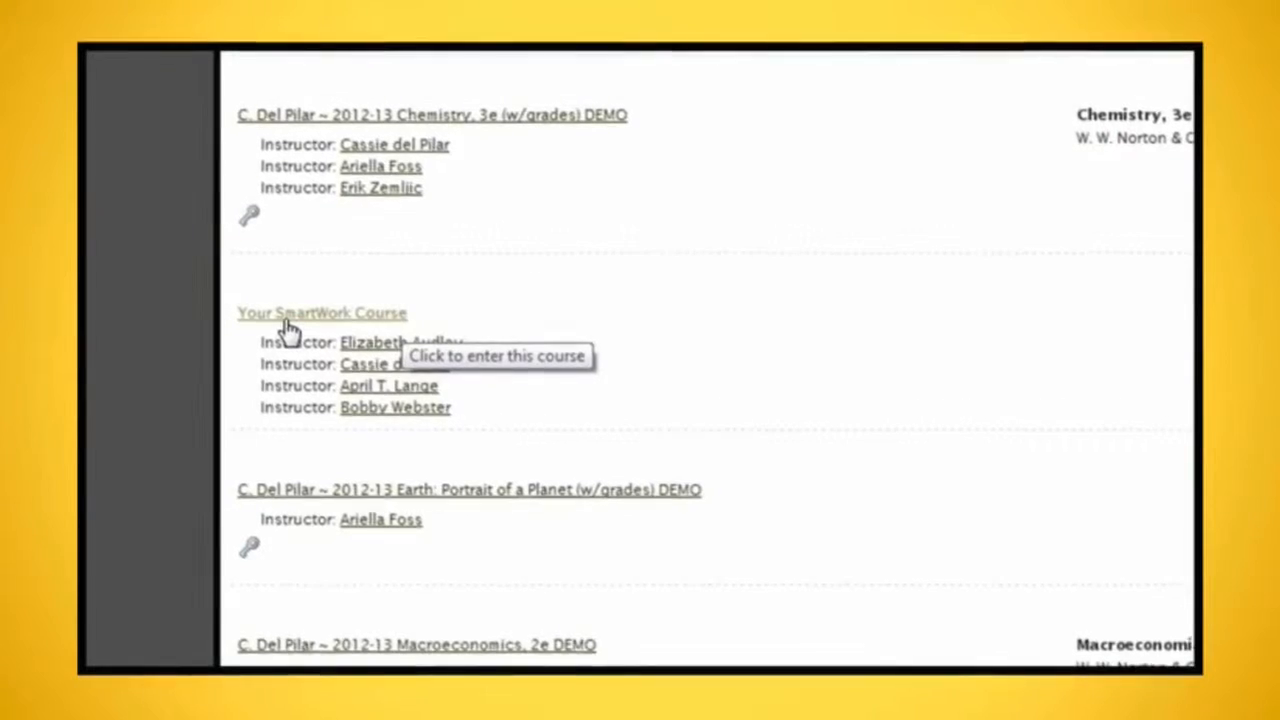
{"action": "left_click", "coordinate": [322, 312]}
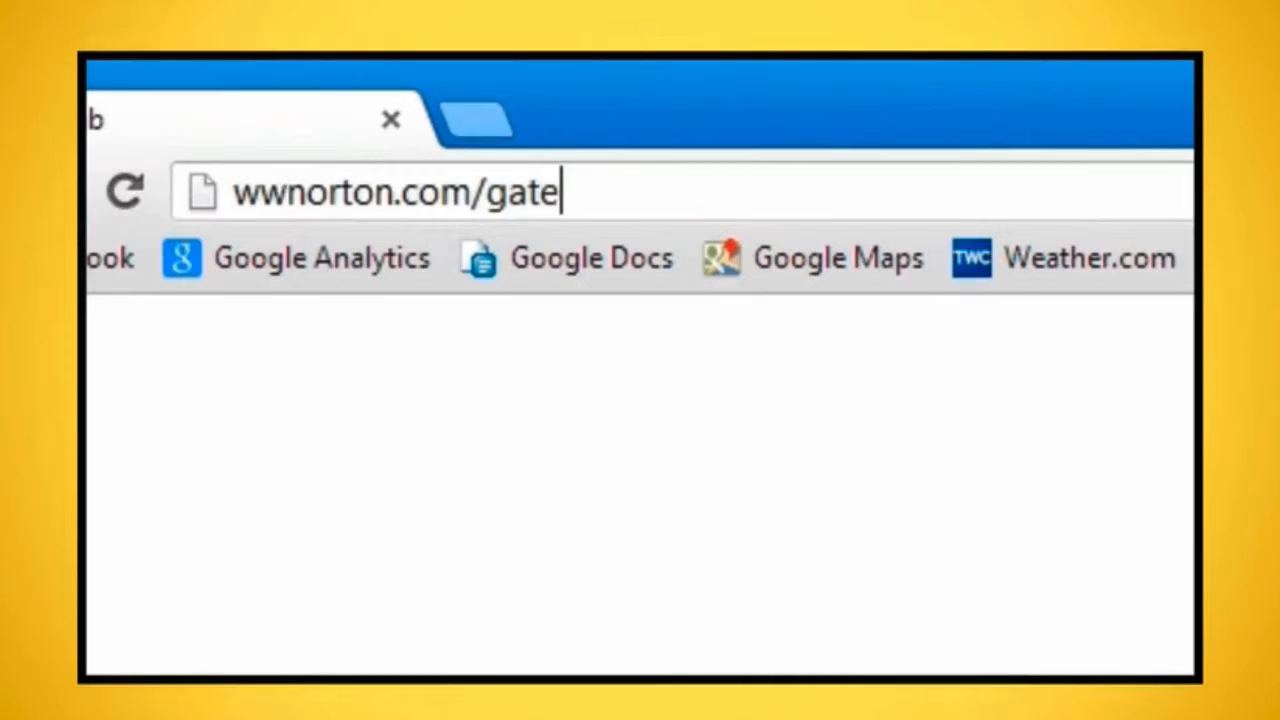
- Go to wwnorton.com/gateway/getsmartworkregcode.asp for a registration code
{"action": "type", "text": "way/getsmartwo"}
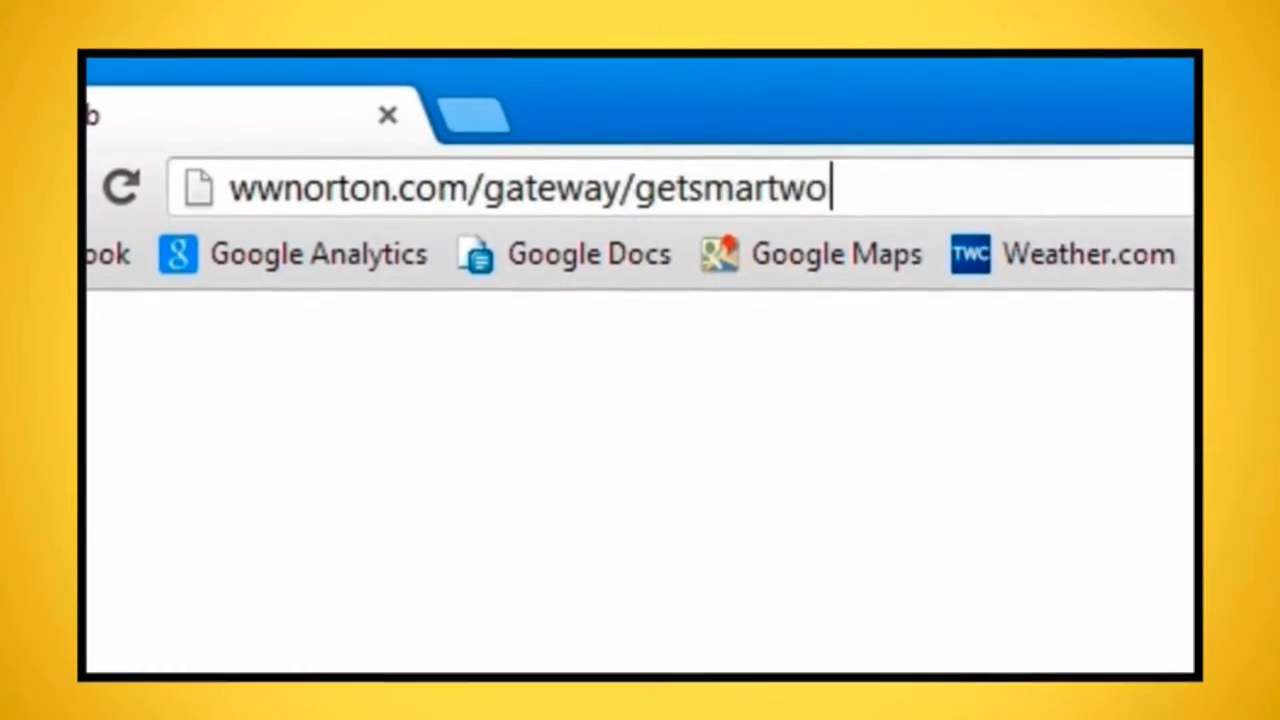
{"action": "type", "text": "rkregcode.asp"}
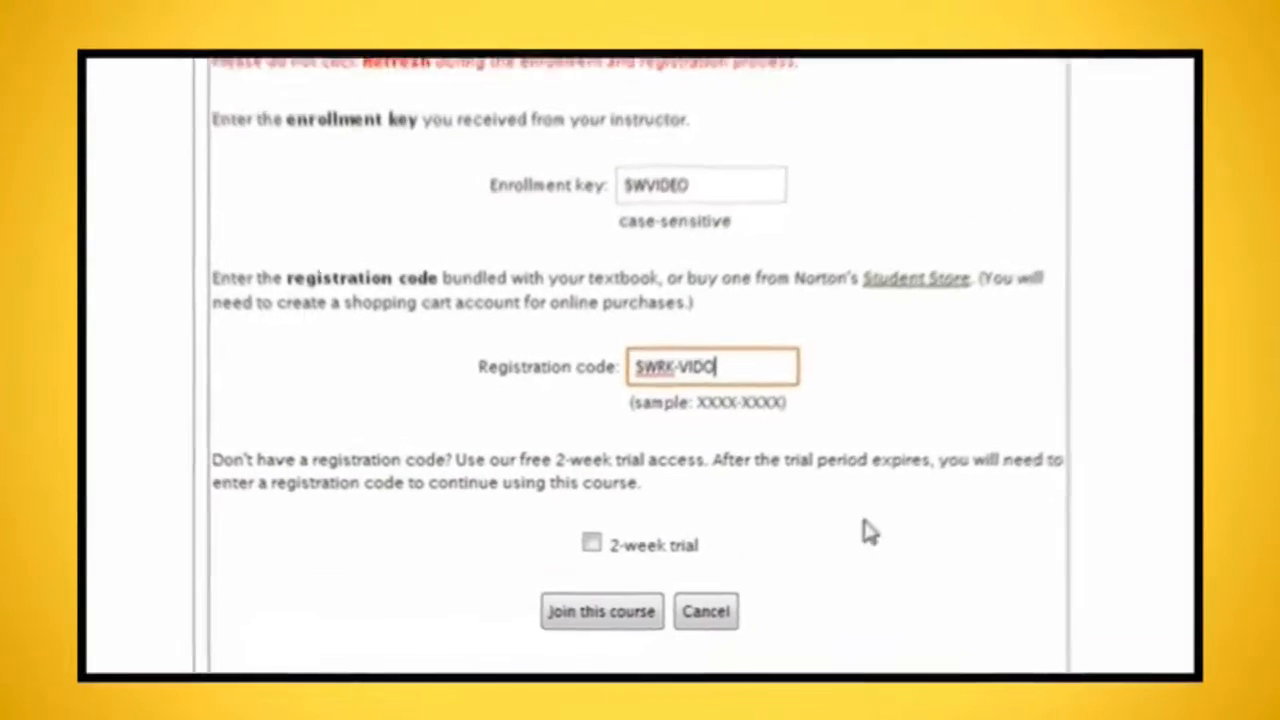
- Join the SWVIDEO course with the entered codes and browse its home page
{"action": "left_click", "coordinate": [600, 611]}
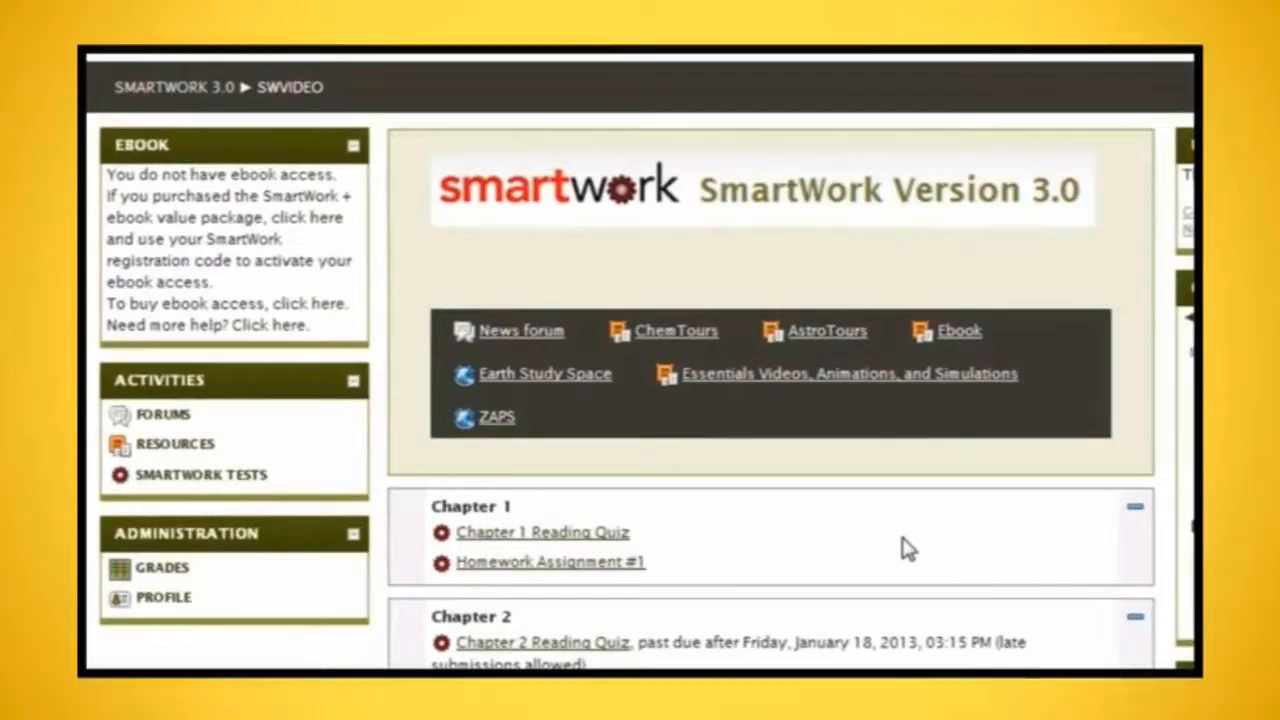
{"action": "scroll", "scroll_direction": "down", "scroll_amount": 3}
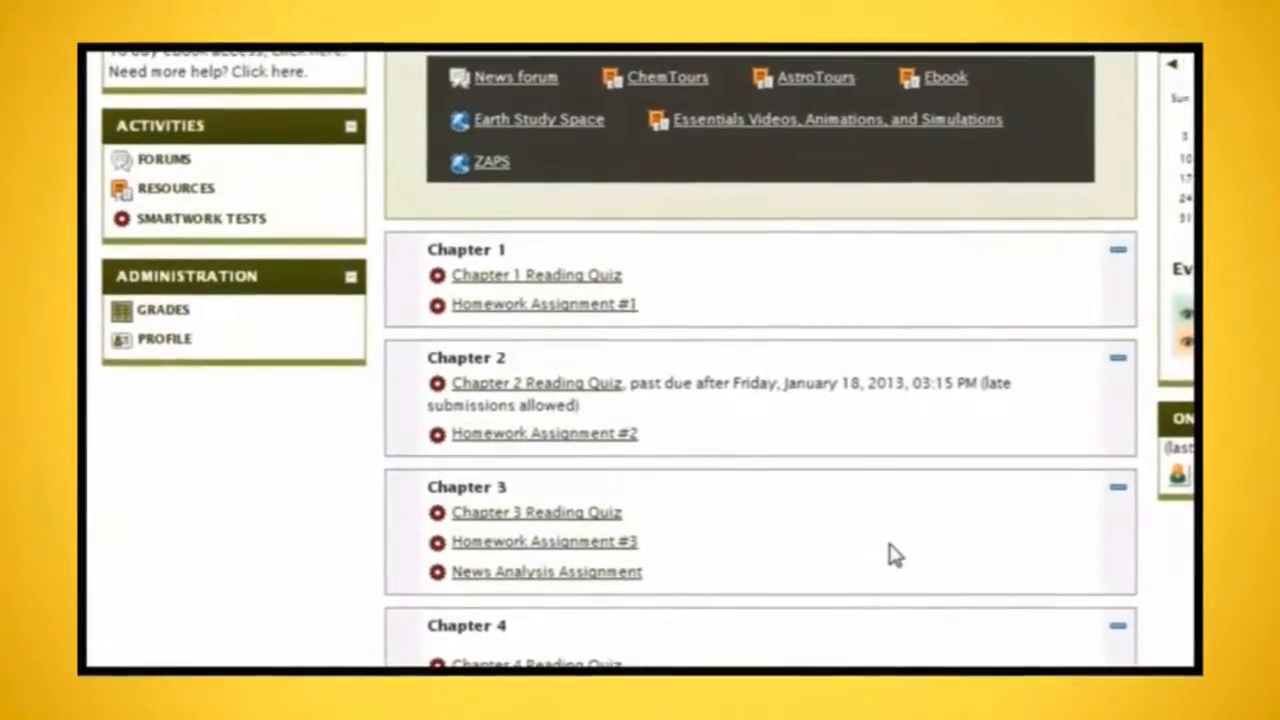
{"action": "type", "text": "smartwork.wwn"}
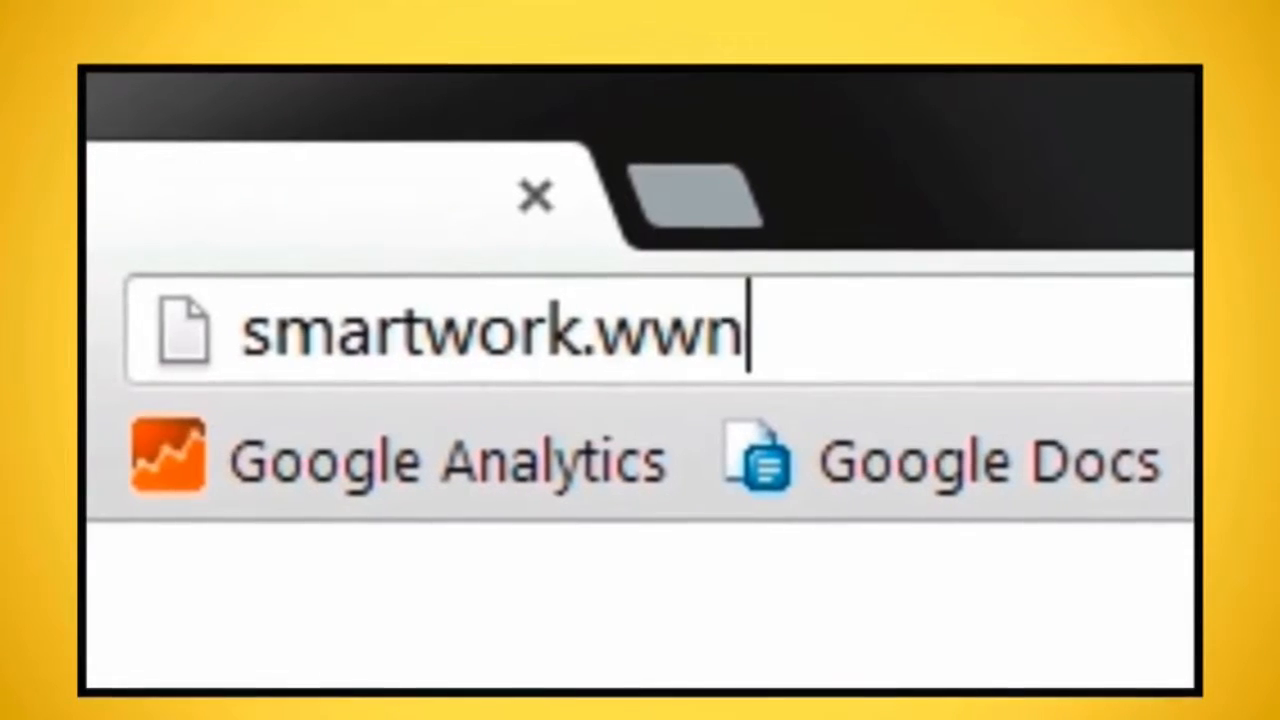
- Sign in again at smartwork.wwnorton.com with the student credentials
{"action": "type", "text": "orton.com"}
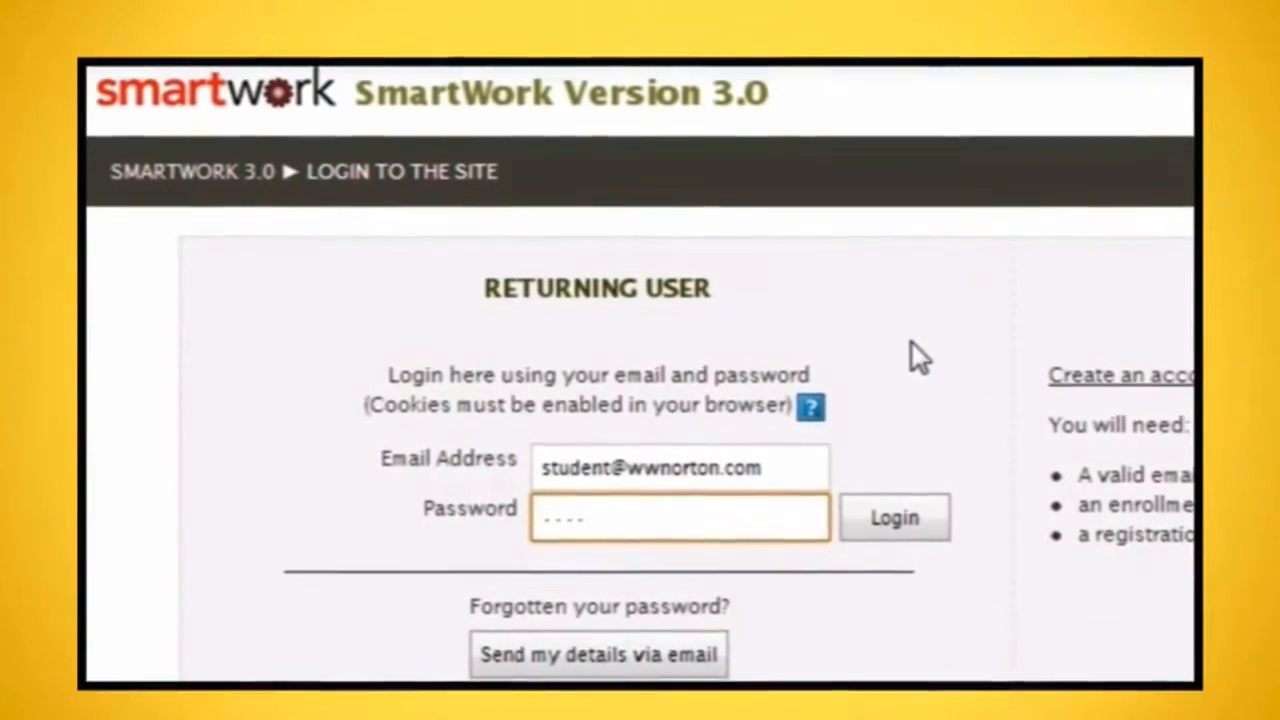
{"action": "left_click", "coordinate": [893, 517]}
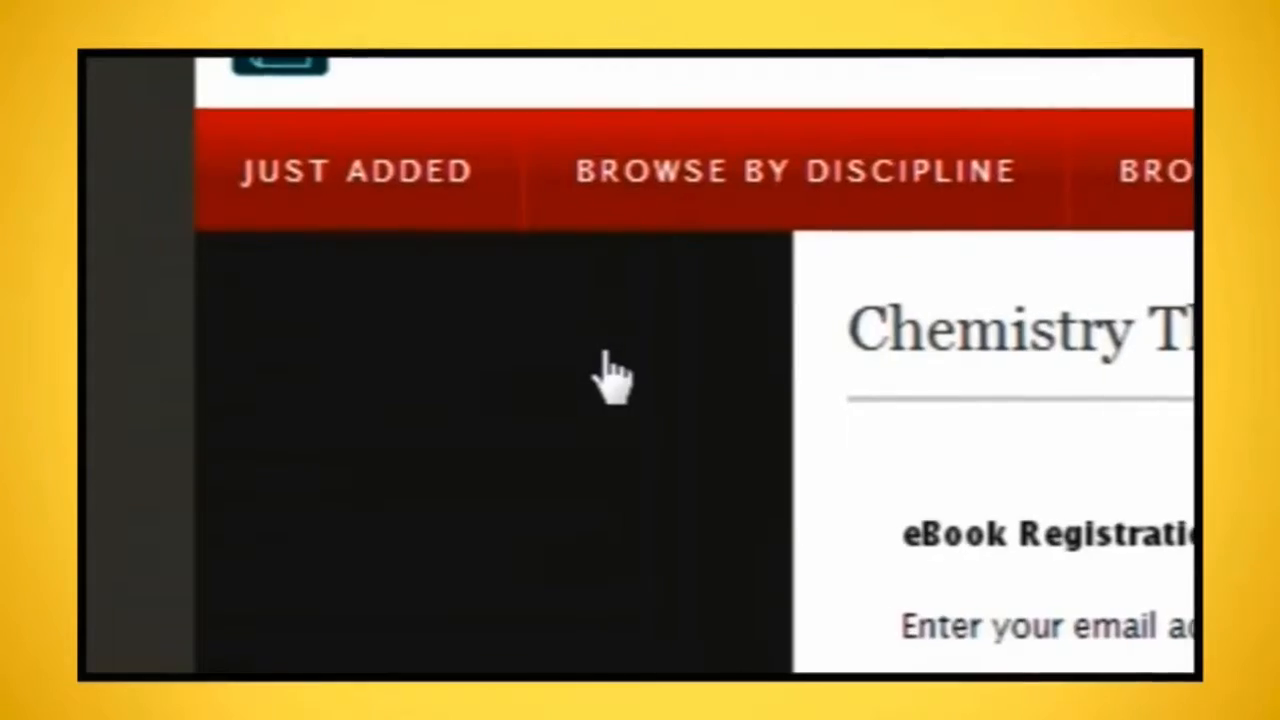
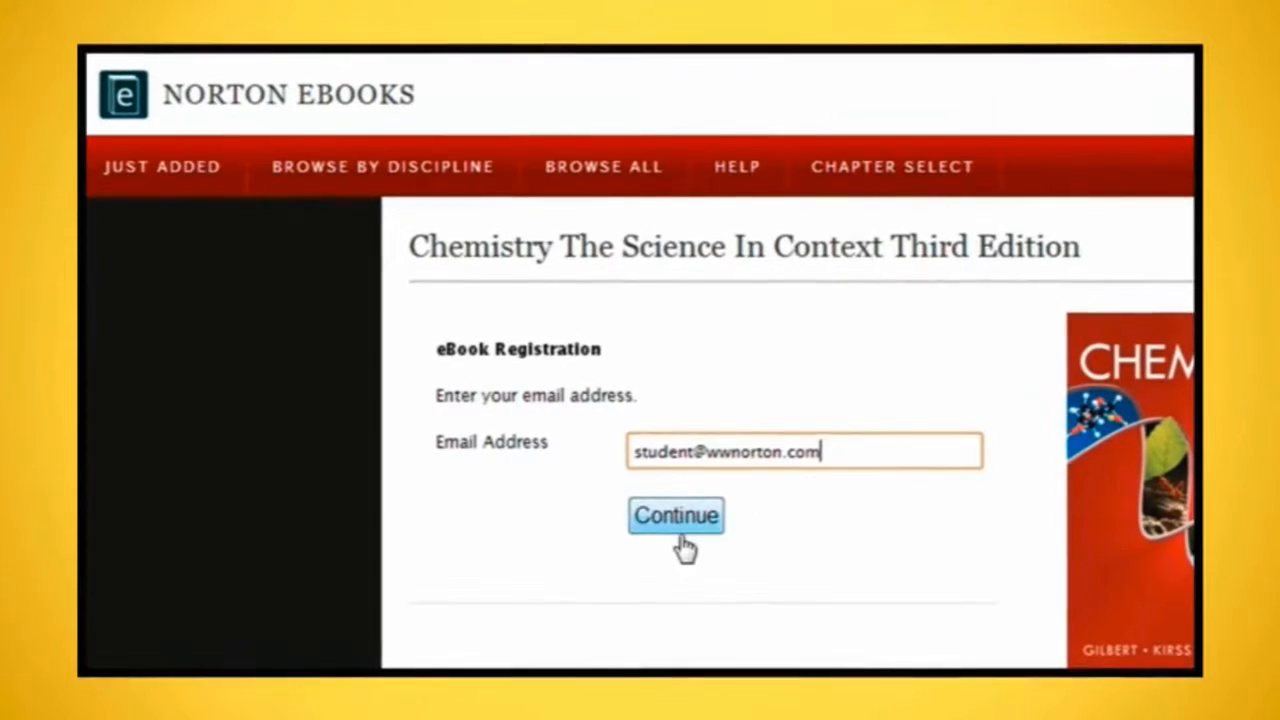
{"action": "left_click", "coordinate": [675, 515]}
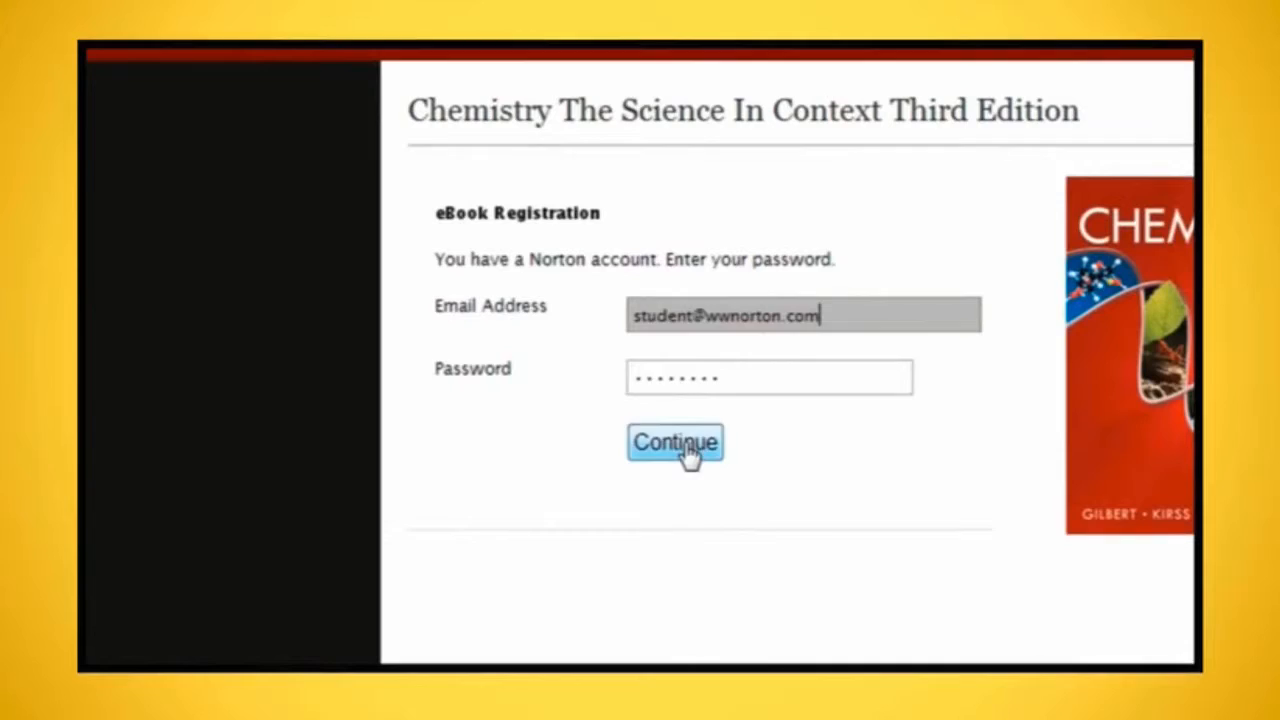
{"action": "left_click", "coordinate": [675, 442]}
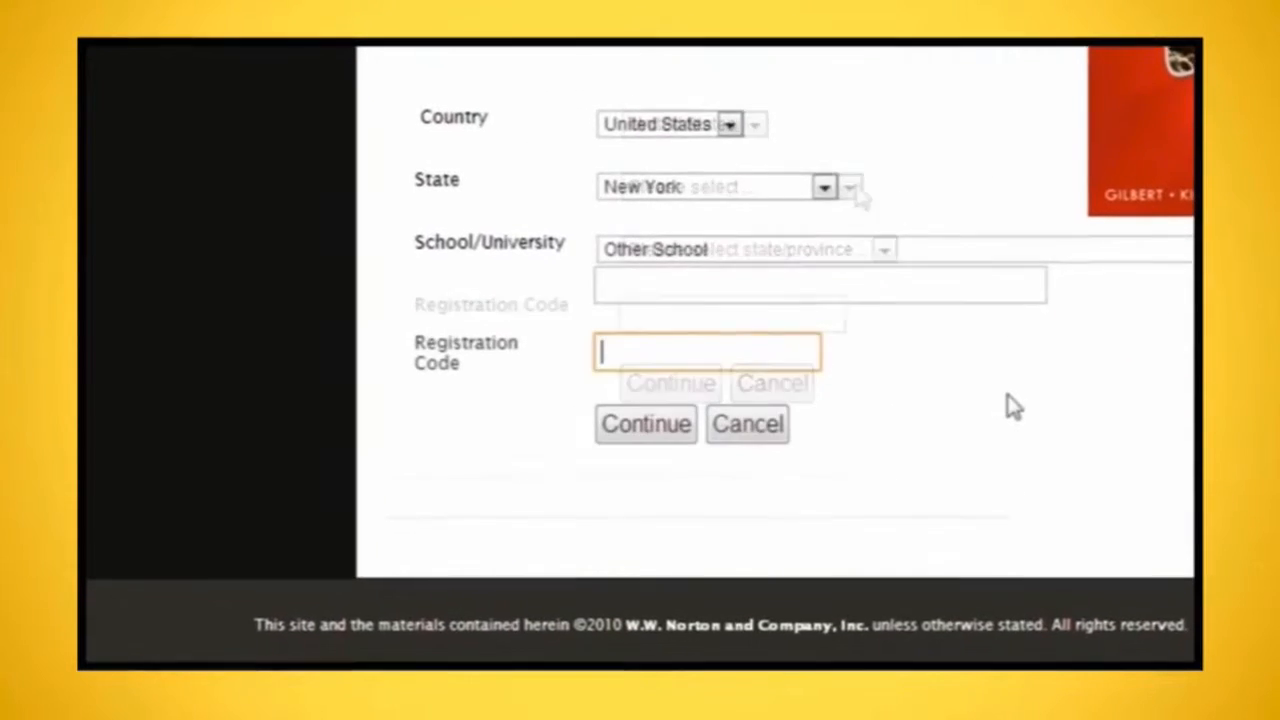
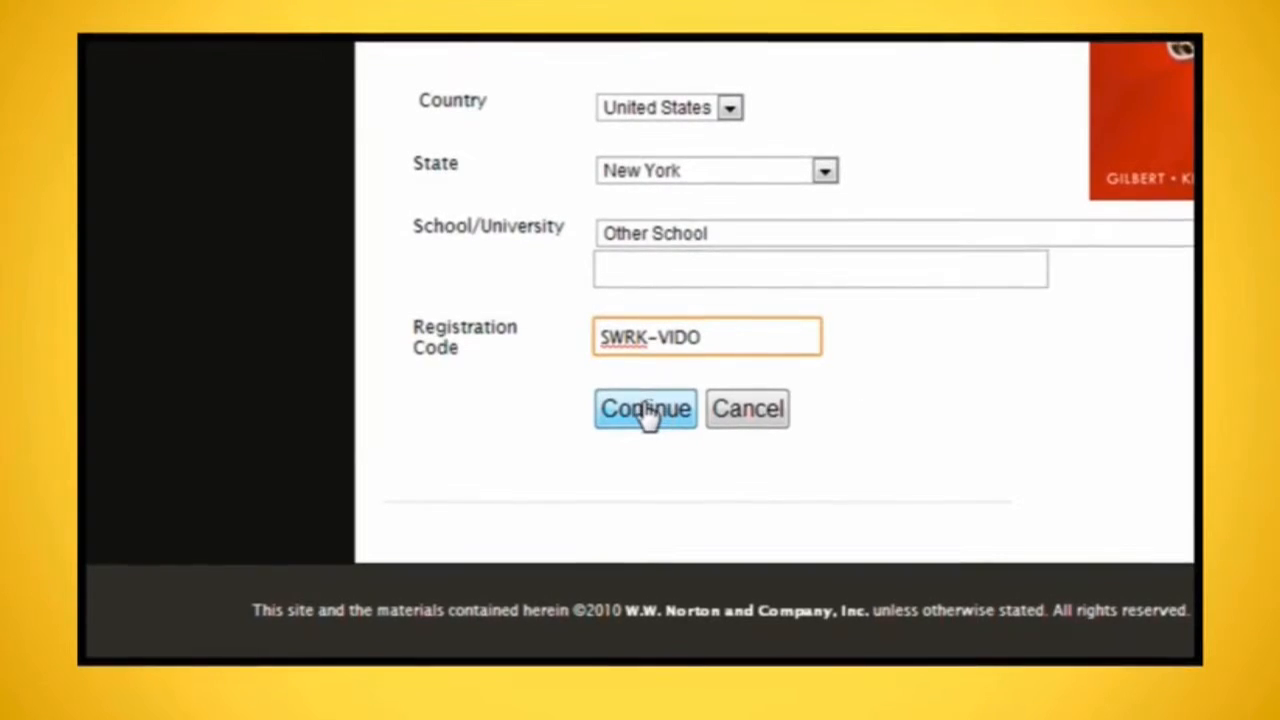
{"action": "left_click", "coordinate": [644, 408]}
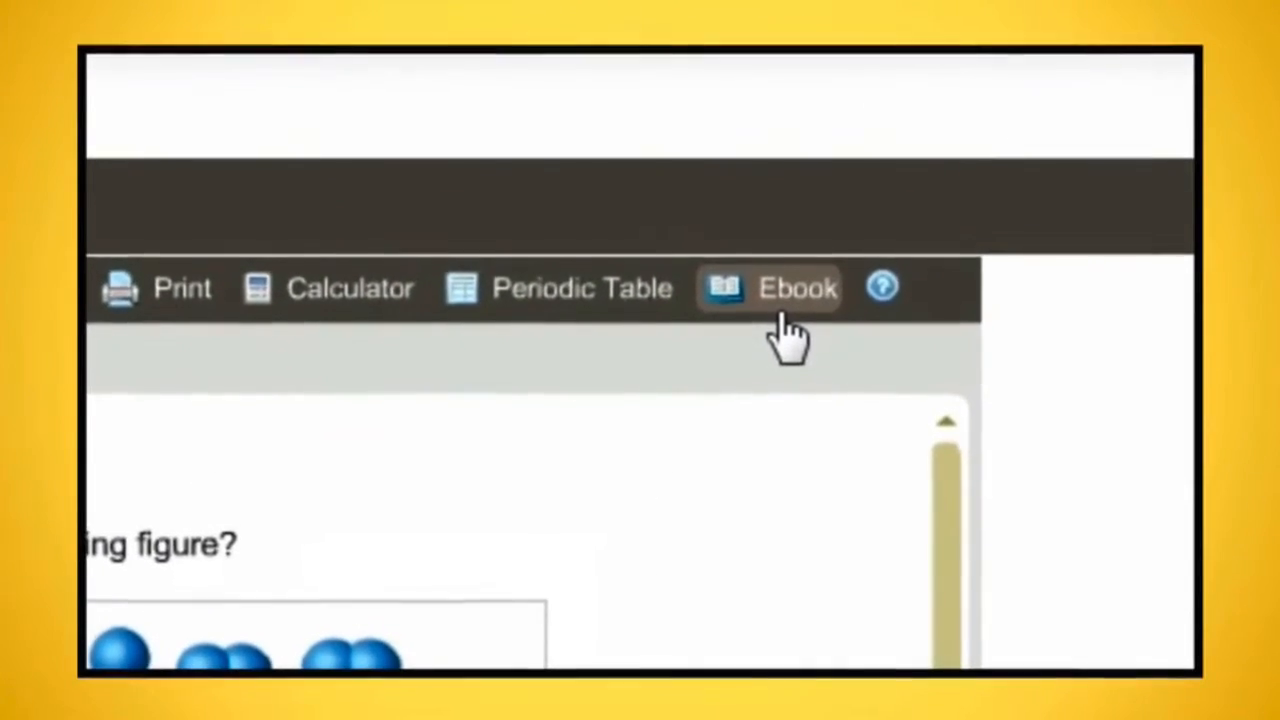
- Launch the Chemistry ebook in the eBook Reader from the assignment's Ebook link
{"action": "left_click", "coordinate": [769, 288]}
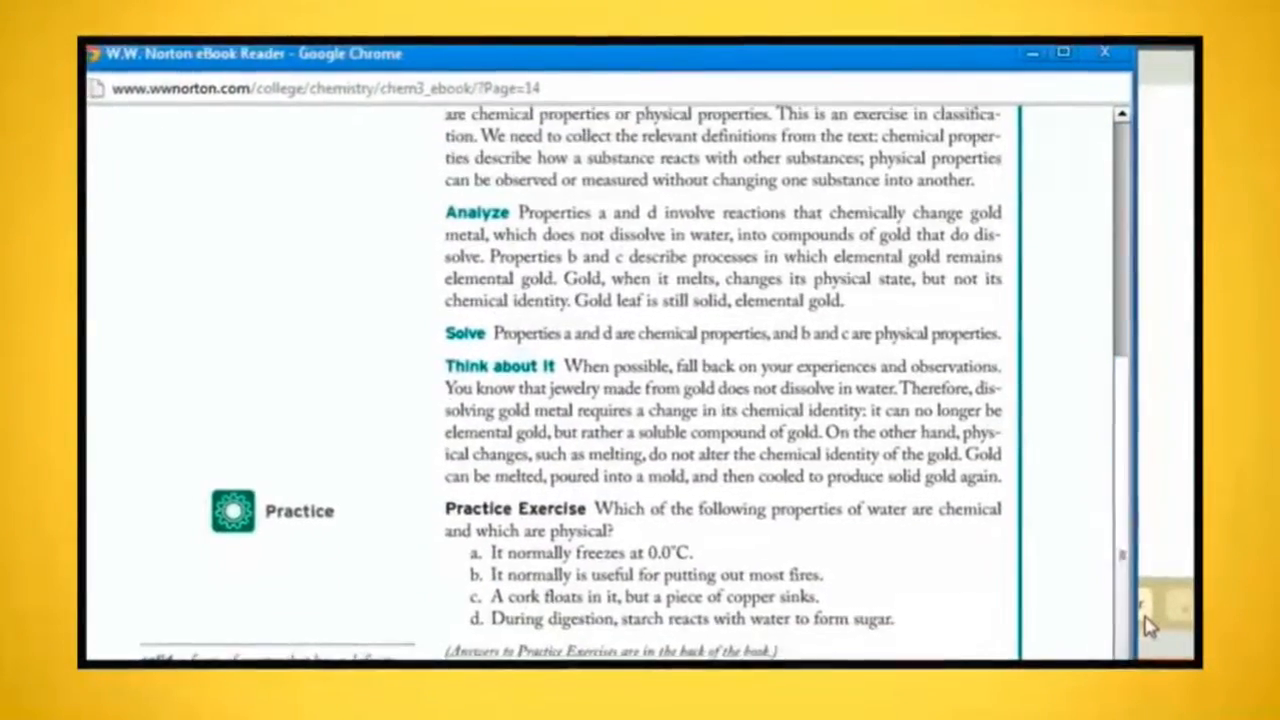